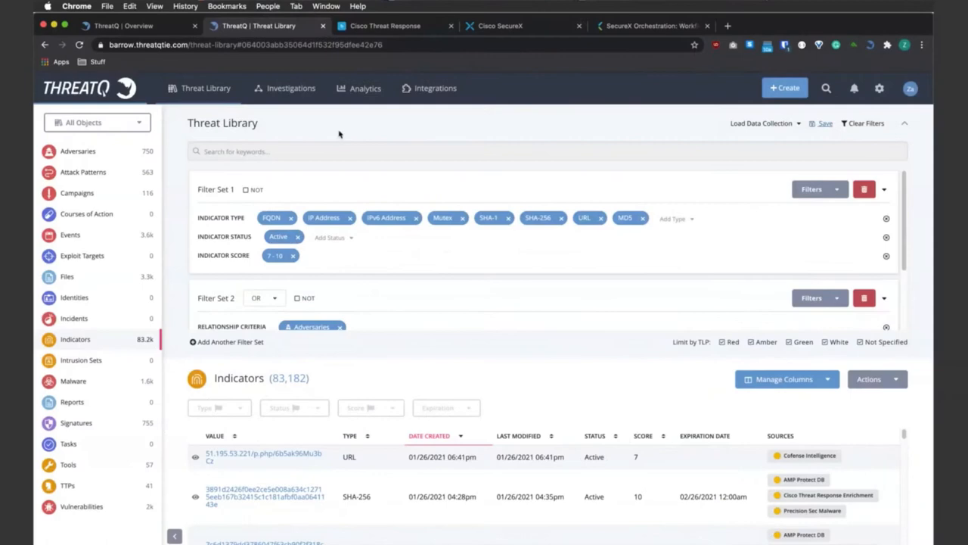
{"action": "mouse_move", "coordinate": [450, 190]}
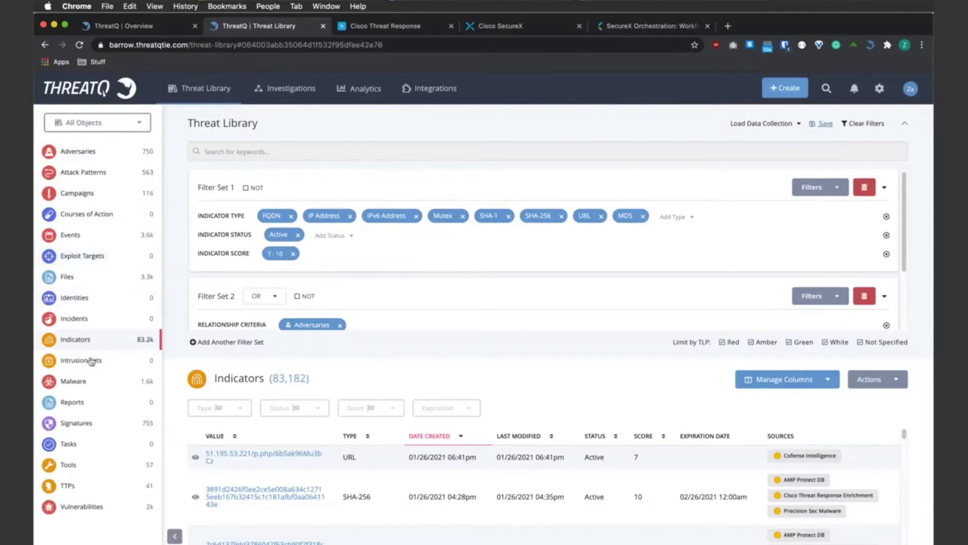
{"action": "mouse_move", "coordinate": [115, 173]}
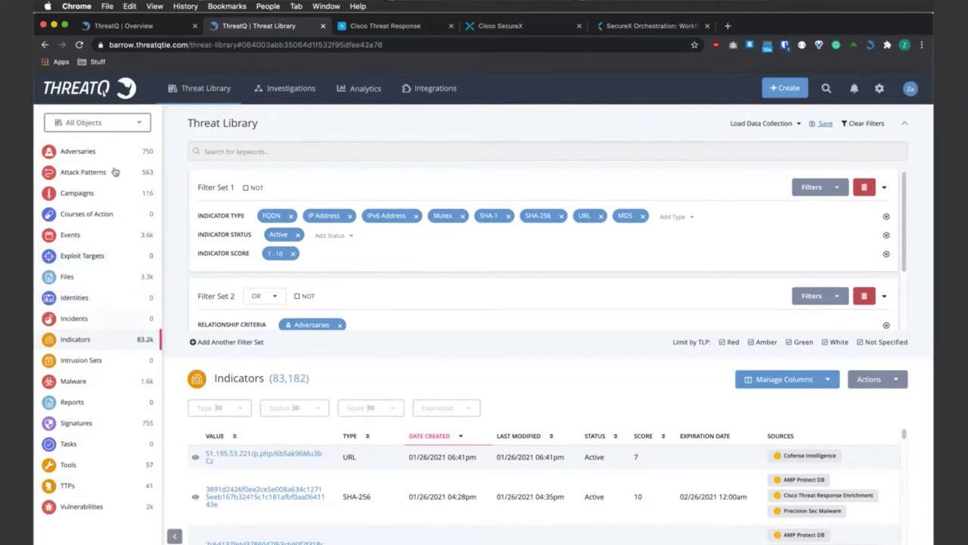
{"action": "mouse_move", "coordinate": [68, 276]}
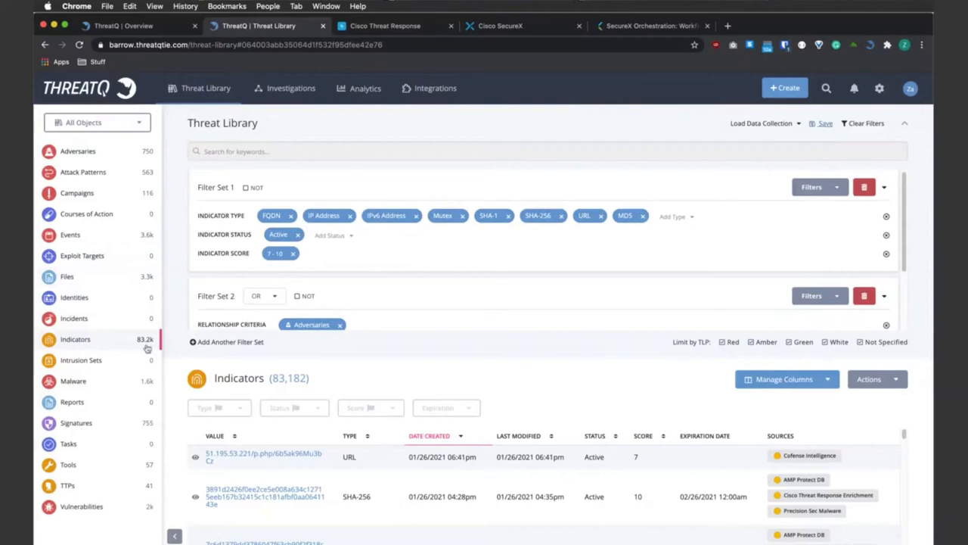
{"action": "mouse_move", "coordinate": [351, 318]}
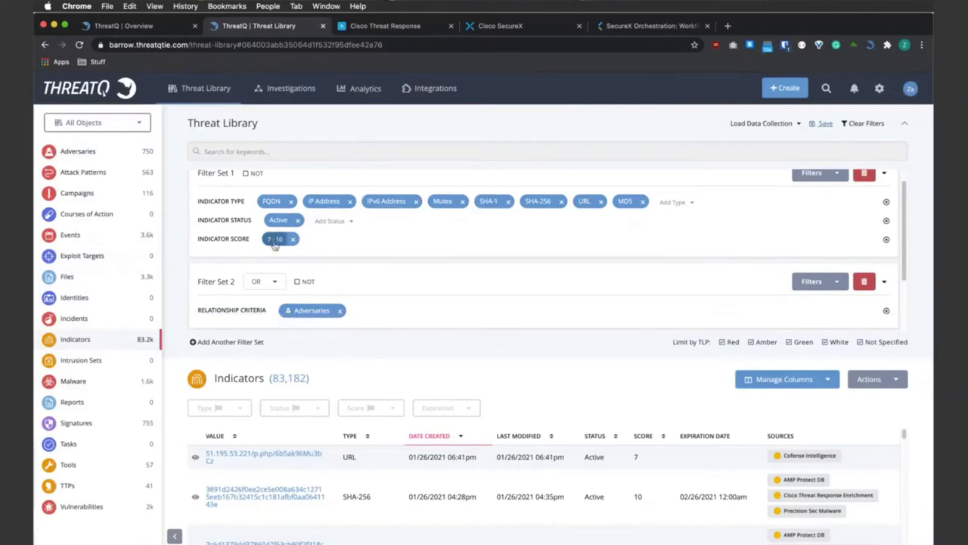
Step: Raise the Indicator Score minimum to 7, keeping 7–10, and submit the filter
{"action": "left_click", "coordinate": [276, 239]}
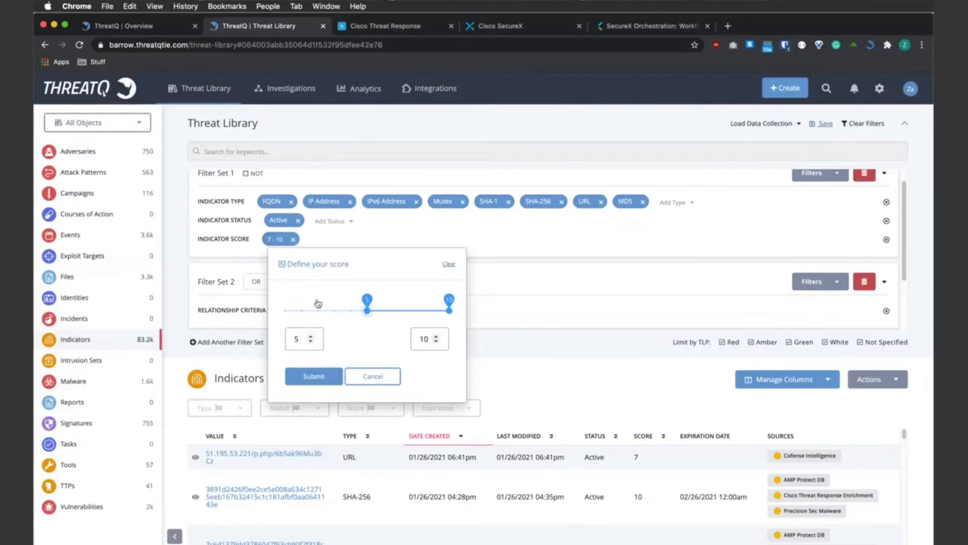
{"action": "left_click_drag", "start_coordinate": [367, 300], "coordinate": [399, 299]}
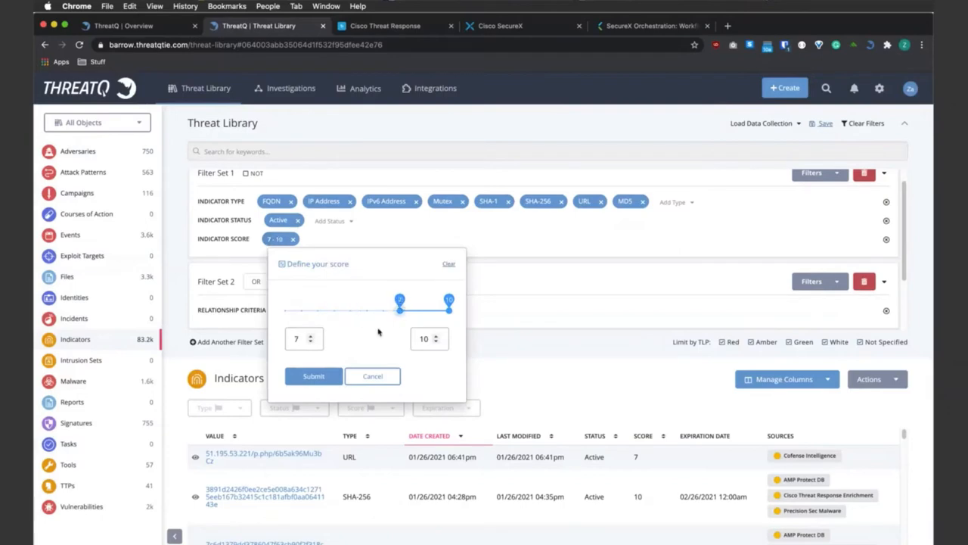
{"action": "left_click", "coordinate": [314, 375]}
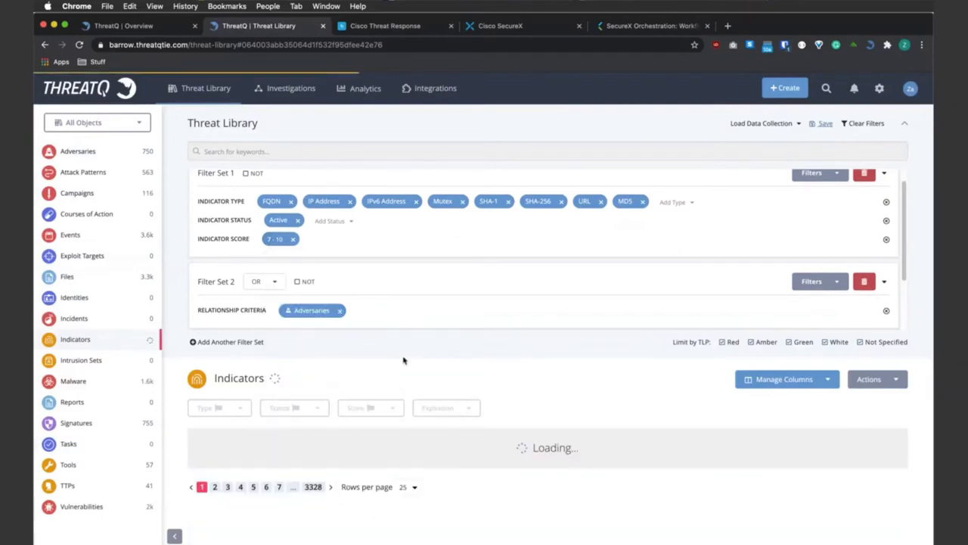
{"action": "scroll", "scroll_direction": "down", "scroll_amount": 3}
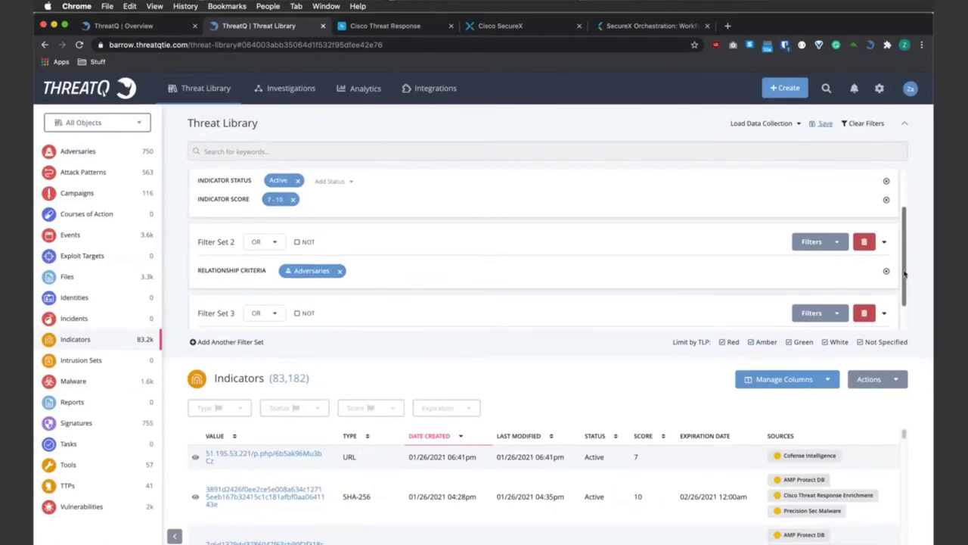
{"action": "scroll", "scroll_direction": "down", "scroll_amount": 3}
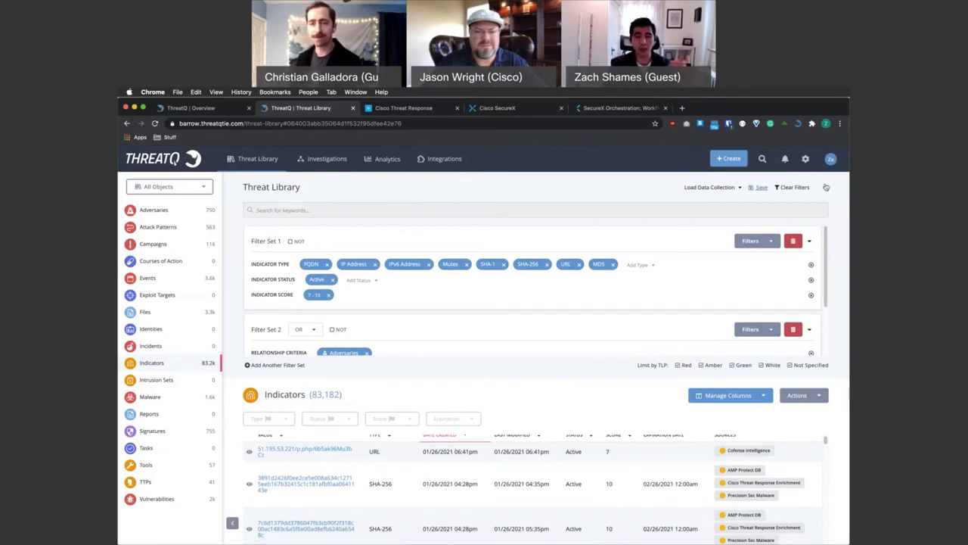
Step: Hide the filter sets to widen the 83,182-indicator list, then switch to Cisco Threat Response
{"action": "left_click", "coordinate": [826, 188]}
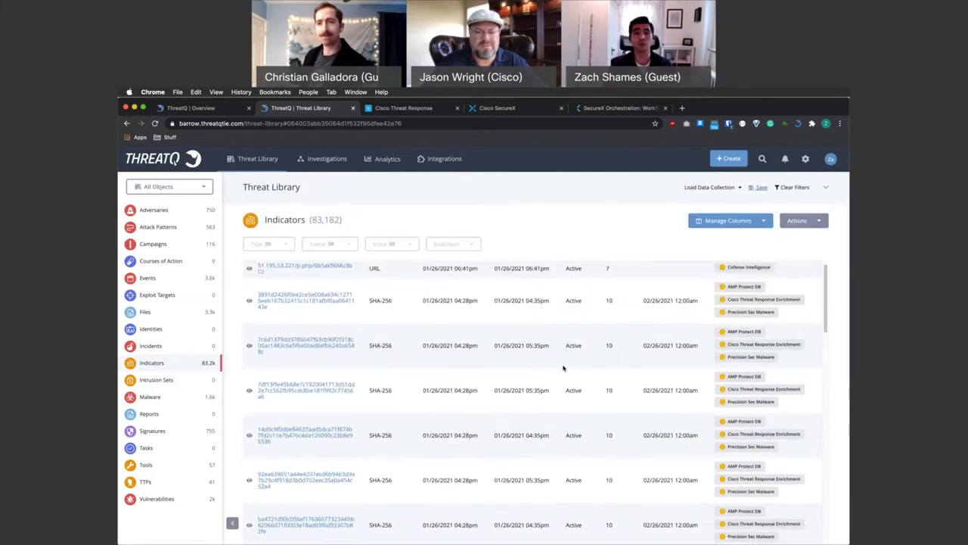
{"action": "mouse_move", "coordinate": [517, 373]}
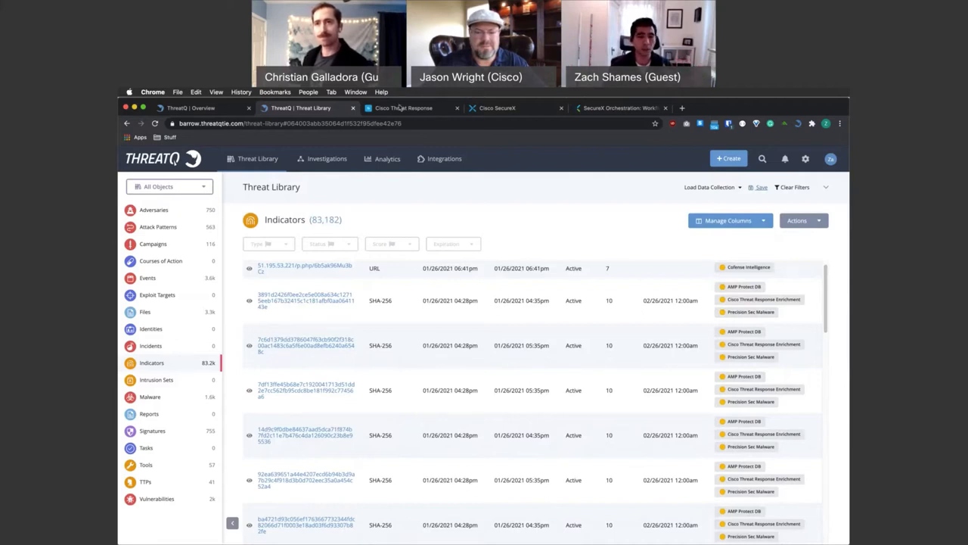
{"action": "left_click", "coordinate": [404, 108]}
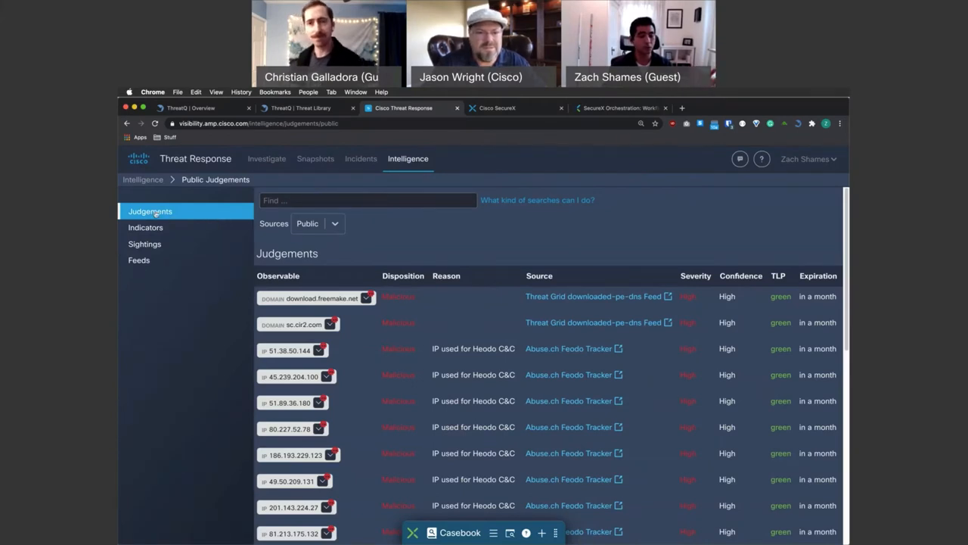
Step: Filter the Judgements list to Private sources, revealing ThreatQ's malicious IPs
{"action": "left_click", "coordinate": [318, 223]}
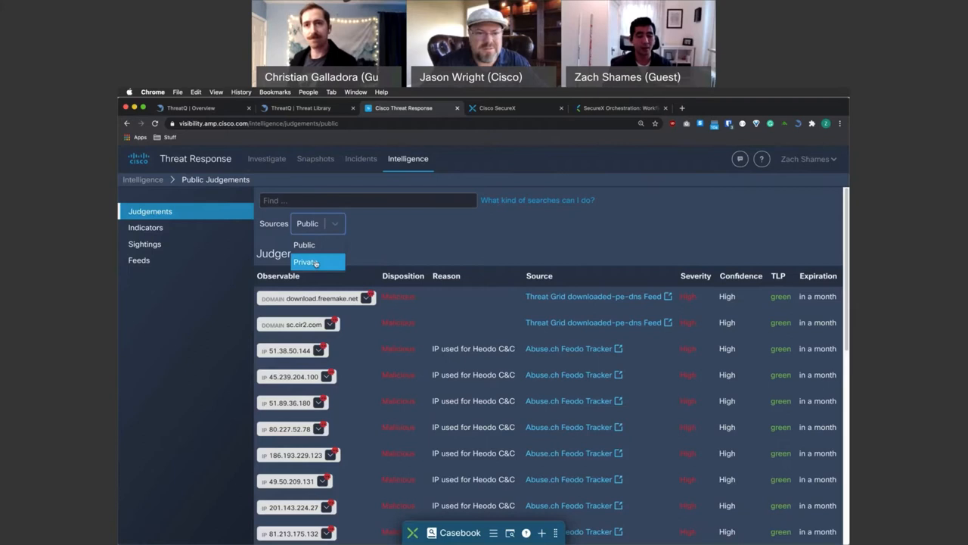
{"action": "left_click", "coordinate": [306, 262]}
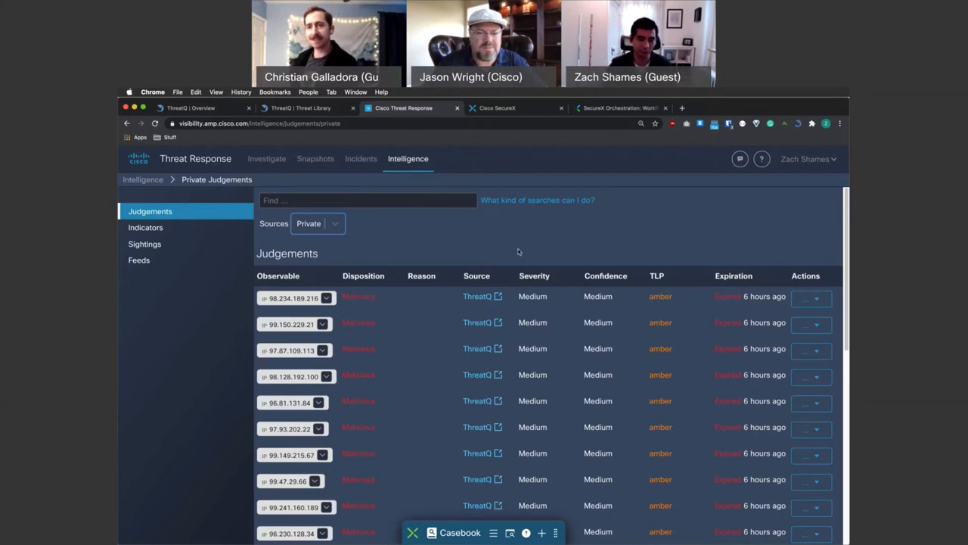
{"action": "mouse_move", "coordinate": [521, 266]}
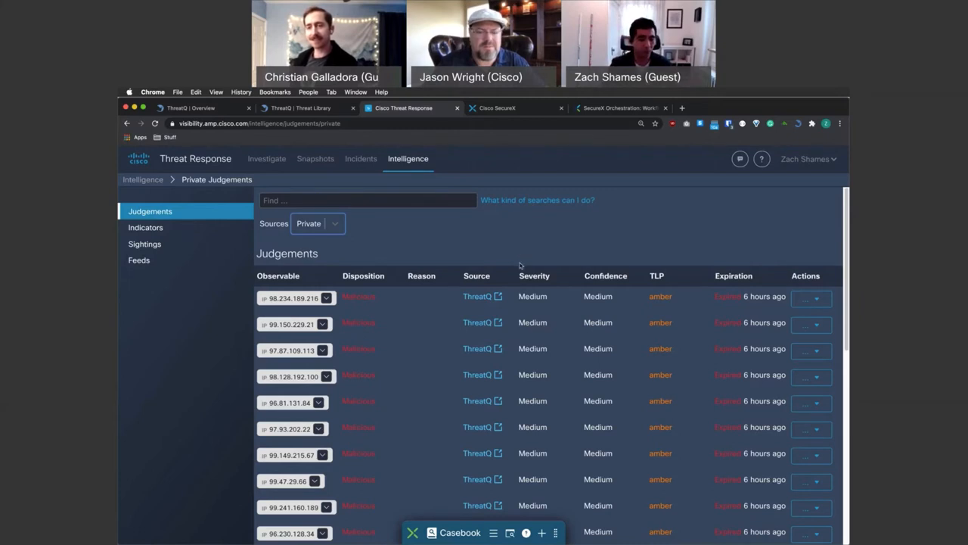
{"action": "mouse_move", "coordinate": [421, 311]}
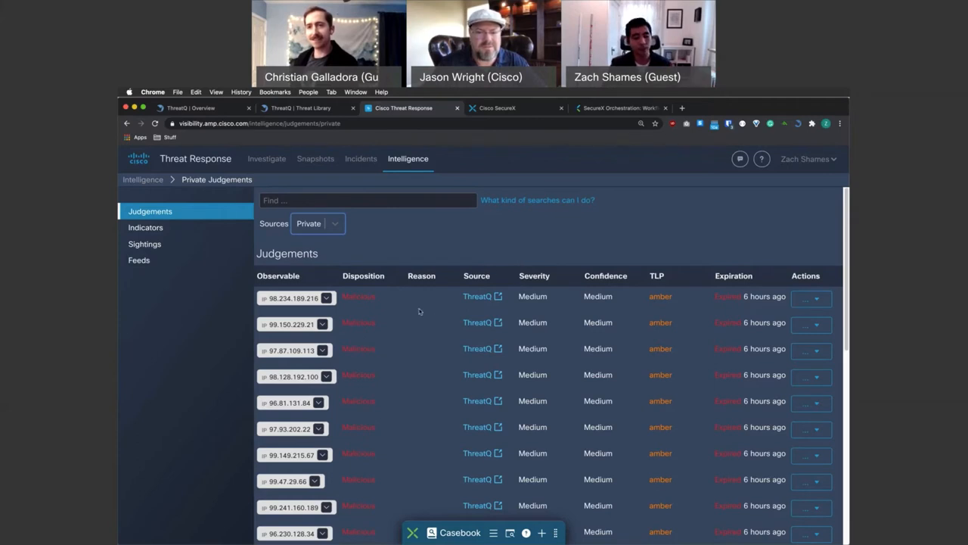
{"action": "mouse_move", "coordinate": [399, 327]}
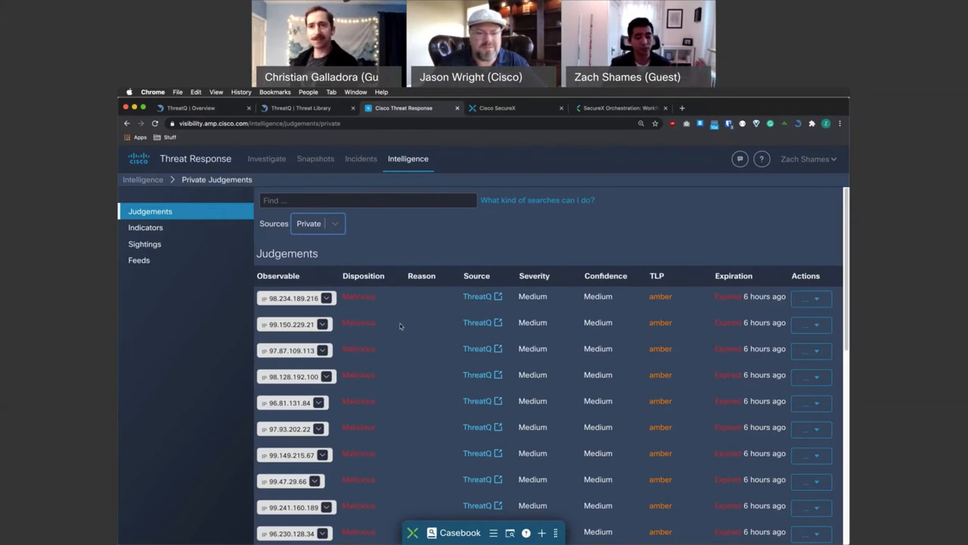
Step: Show the private Indicators and the 'Malicious Indicators Feed - ThreatQ' feed
{"action": "left_click", "coordinate": [145, 227]}
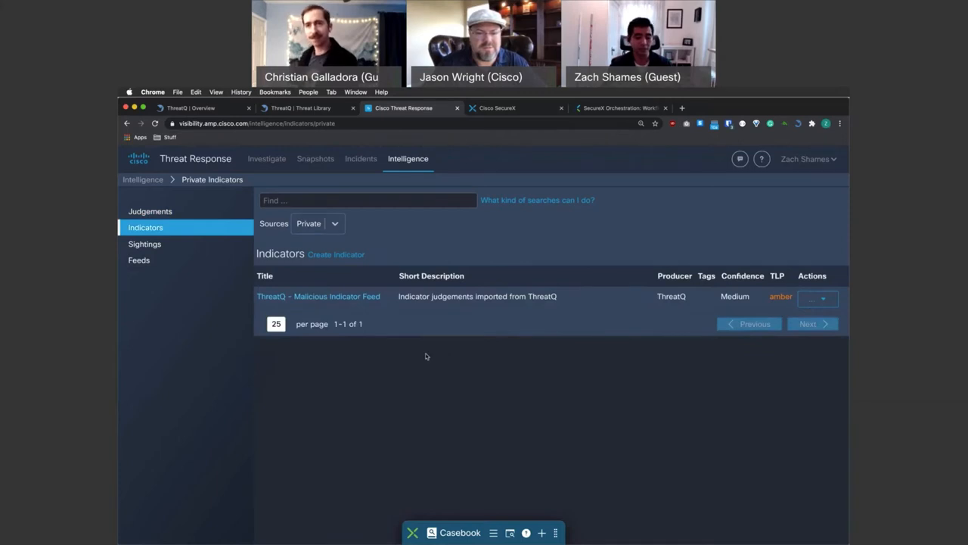
{"action": "mouse_move", "coordinate": [345, 302]}
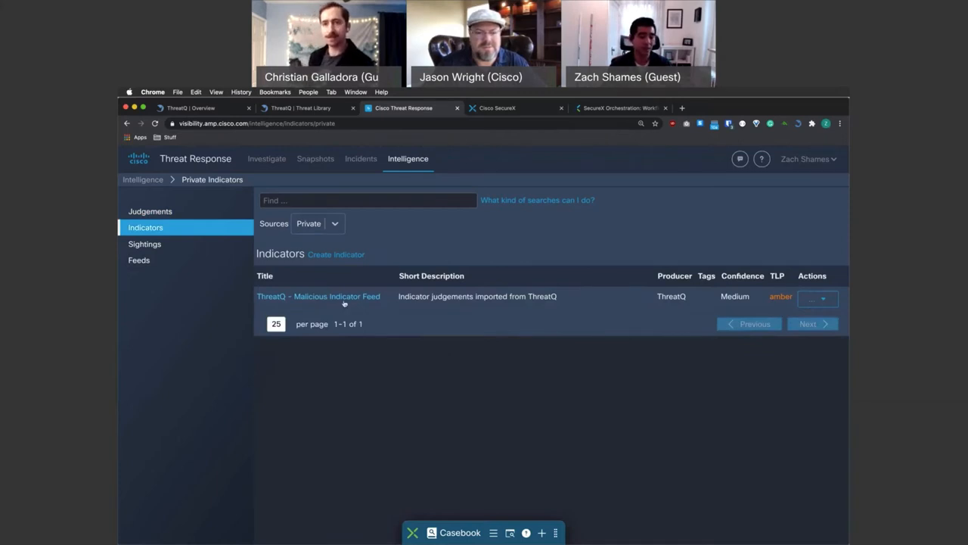
{"action": "left_click", "coordinate": [139, 261]}
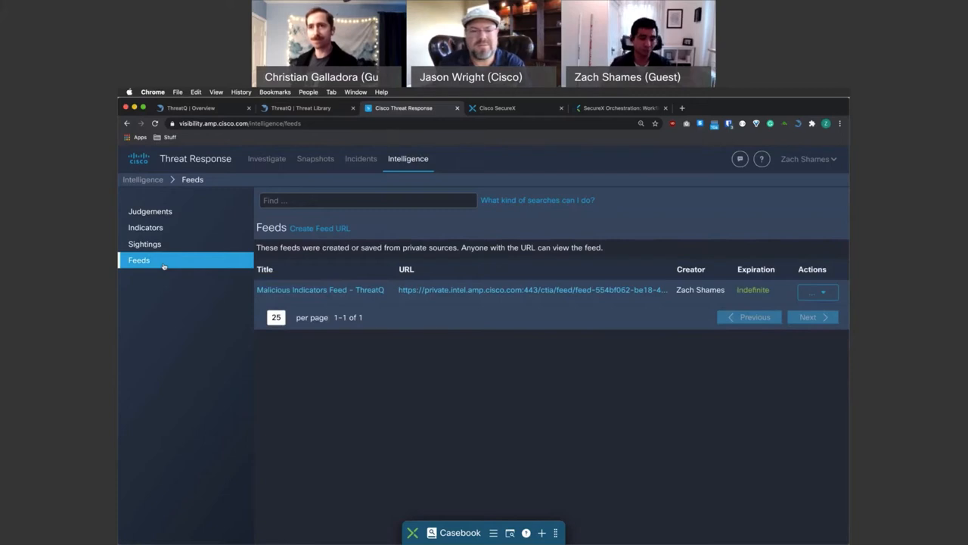
{"action": "mouse_move", "coordinate": [145, 244]}
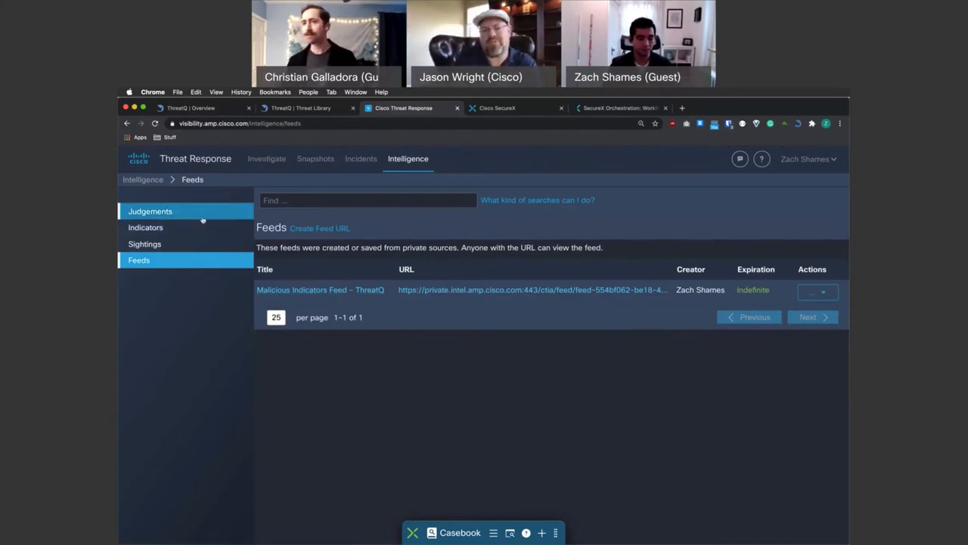
Step: Switch Judgements back to Private ThreatQ sources, then move to the SecureX dashboard
{"action": "left_click", "coordinate": [150, 212]}
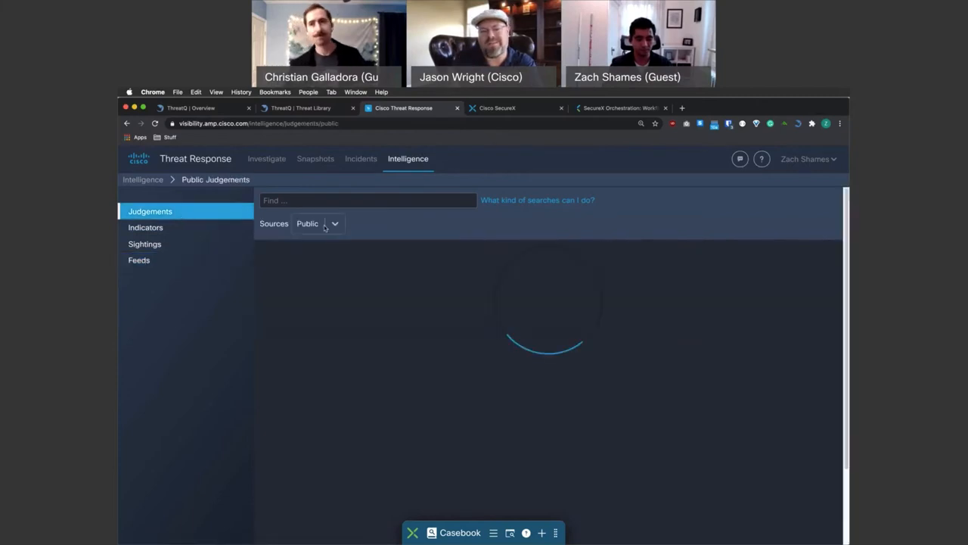
{"action": "left_click", "coordinate": [318, 224]}
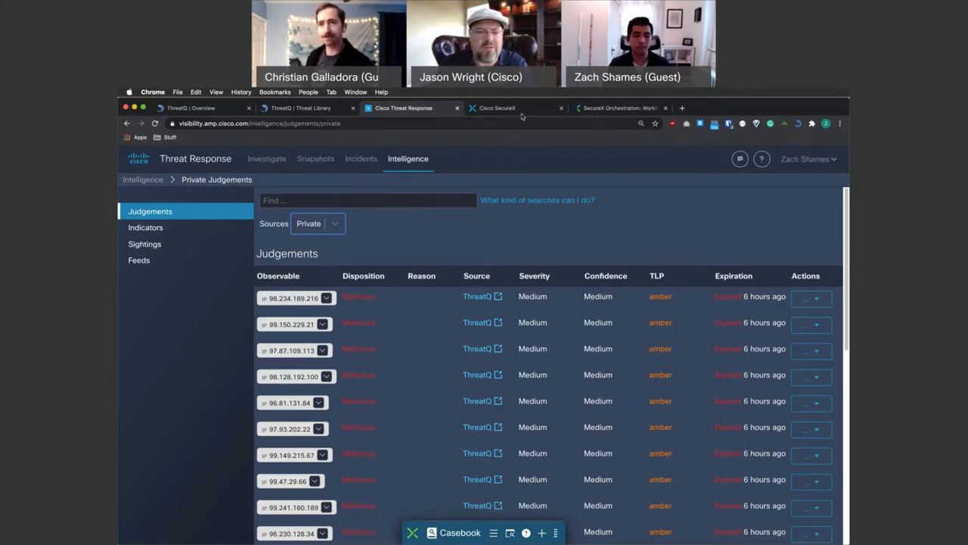
{"action": "mouse_move", "coordinate": [497, 107]}
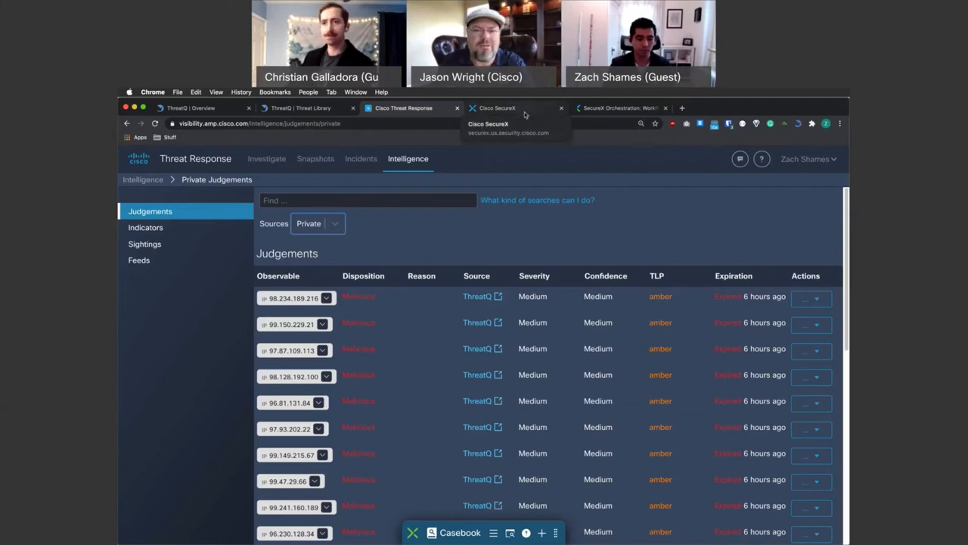
{"action": "left_click", "coordinate": [496, 107]}
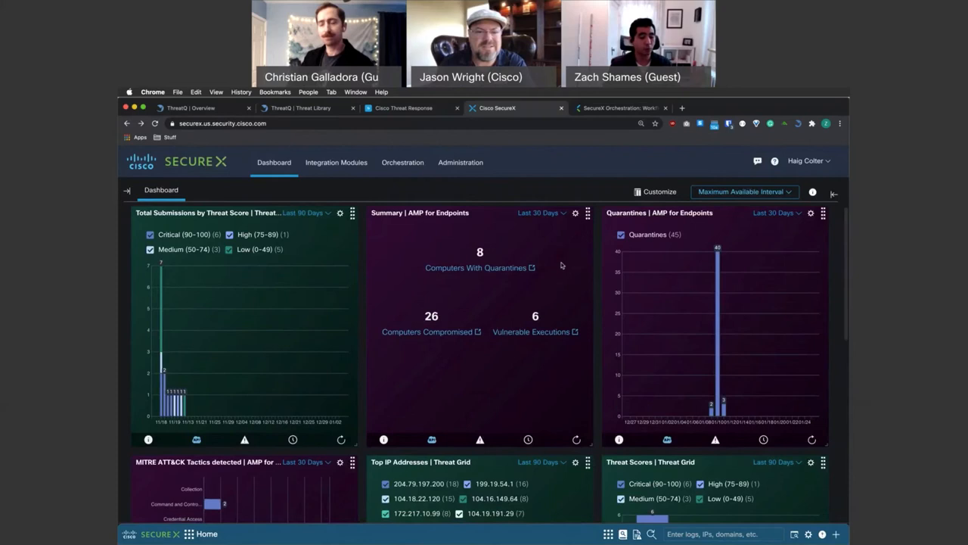
{"action": "scroll", "scroll_direction": "down", "scroll_amount": 3}
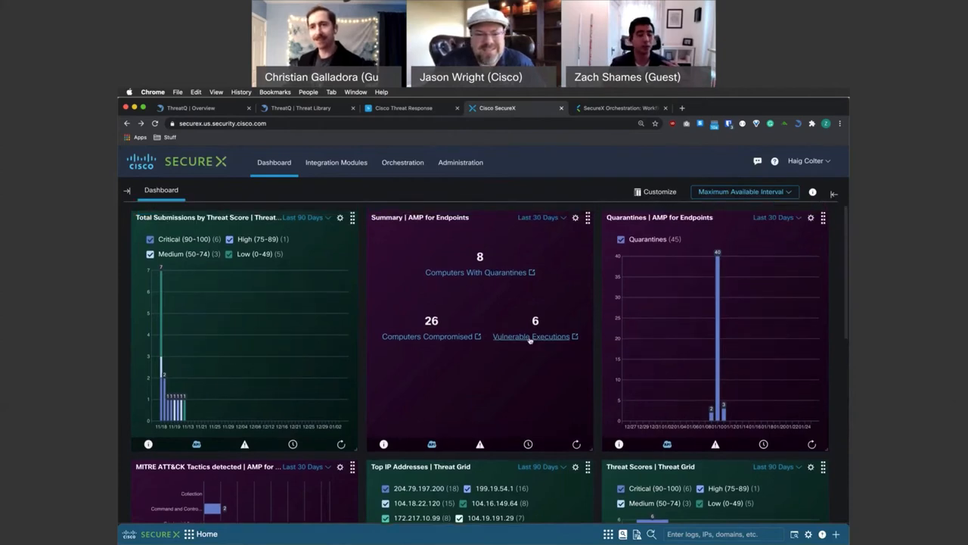
{"action": "mouse_move", "coordinate": [533, 346]}
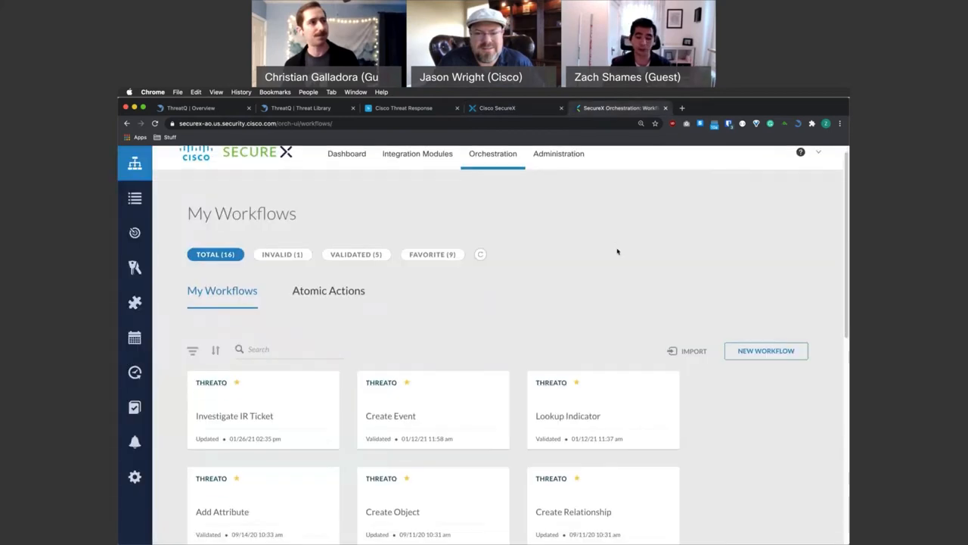
{"action": "mouse_move", "coordinate": [623, 260]}
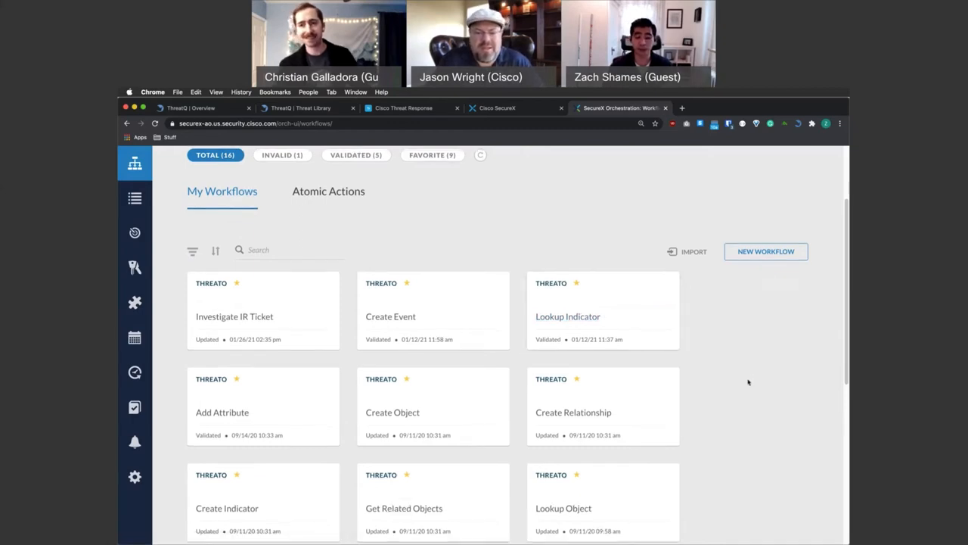
{"action": "mouse_move", "coordinate": [759, 386]}
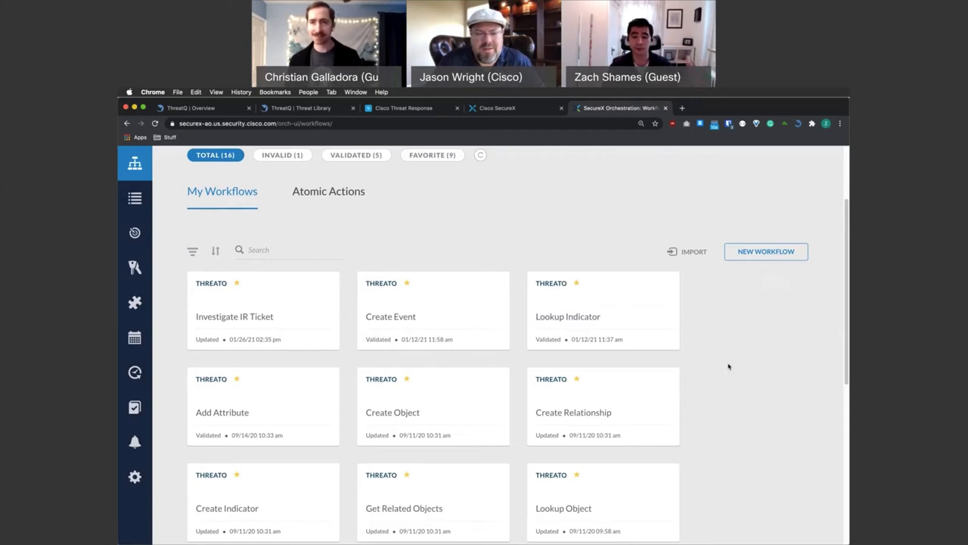
{"action": "mouse_move", "coordinate": [260, 315]}
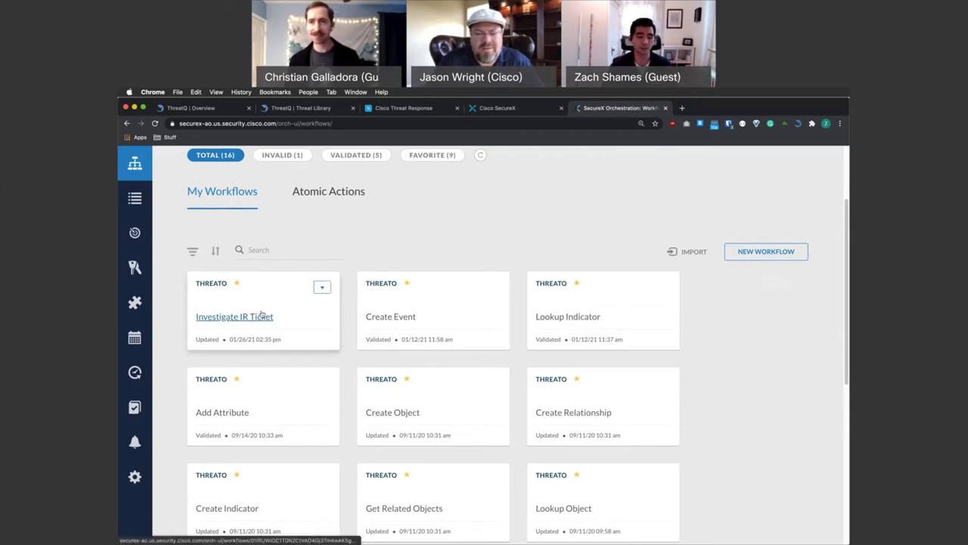
Step: Open the 'Investigate IR Ticket' workflow card from My Workflows
{"action": "left_click", "coordinate": [234, 317]}
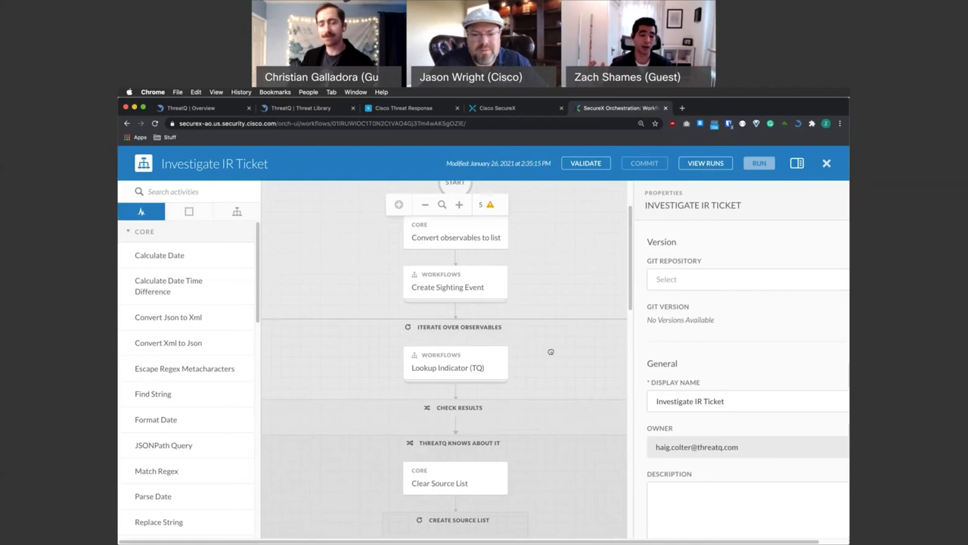
{"action": "scroll", "scroll_direction": "down", "scroll_amount": 3}
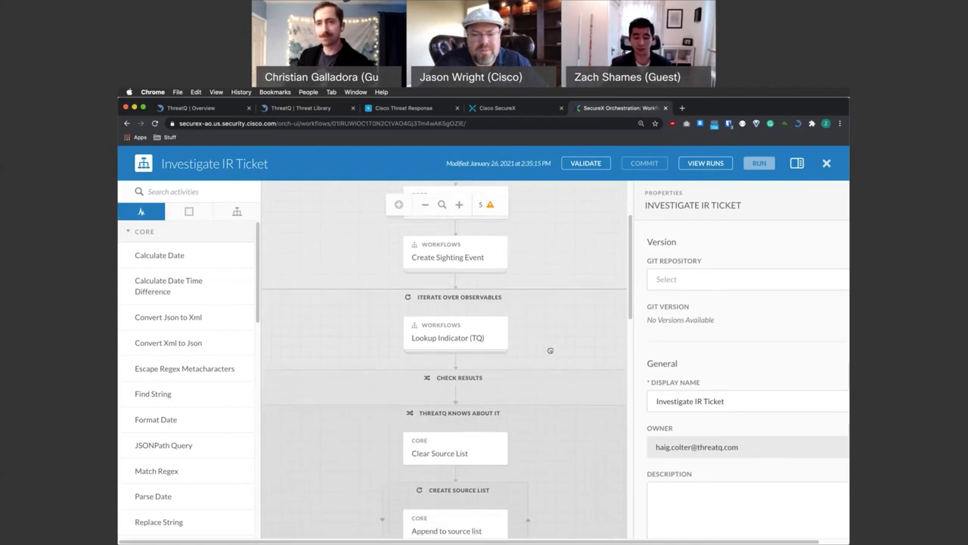
{"action": "scroll", "scroll_direction": "down", "scroll_amount": 3}
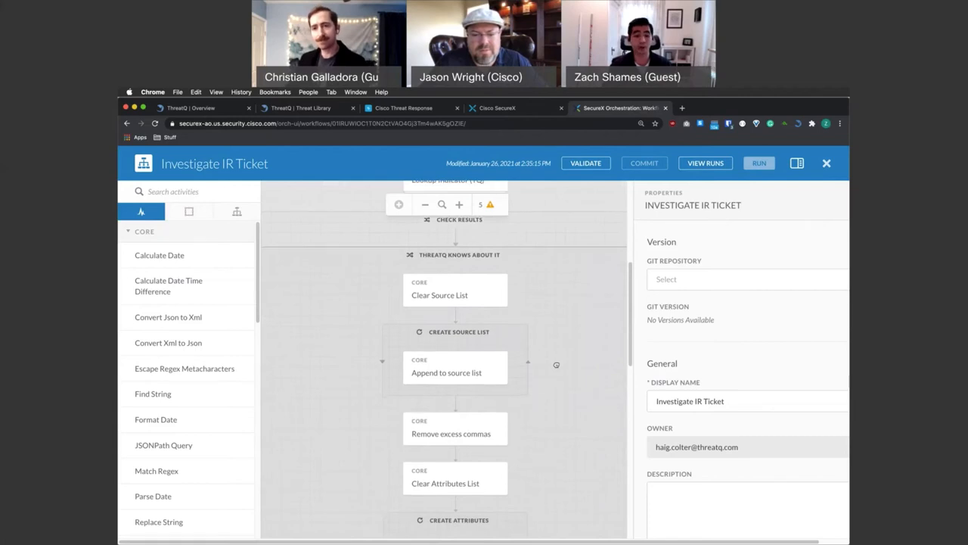
{"action": "scroll", "scroll_direction": "up", "scroll_amount": 3}
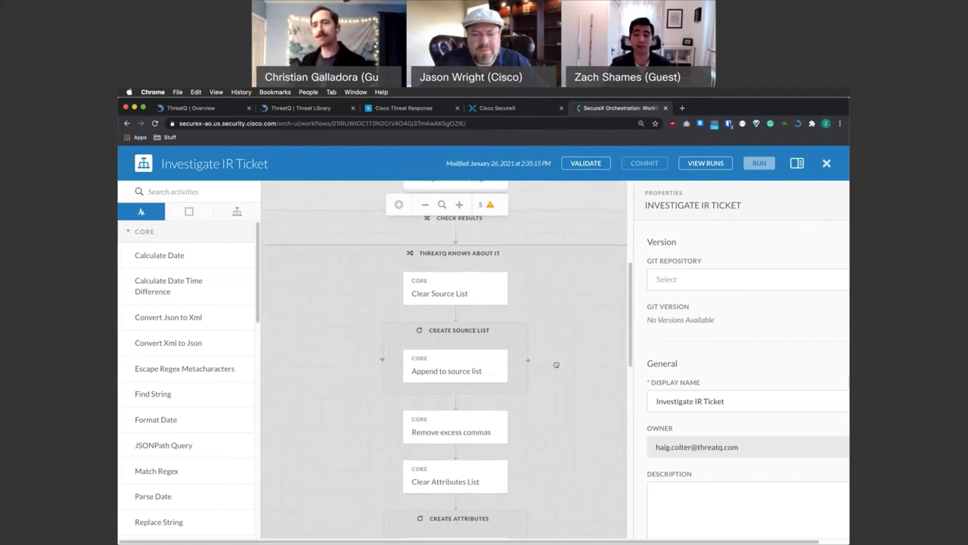
{"action": "scroll", "scroll_direction": "down", "scroll_amount": 3}
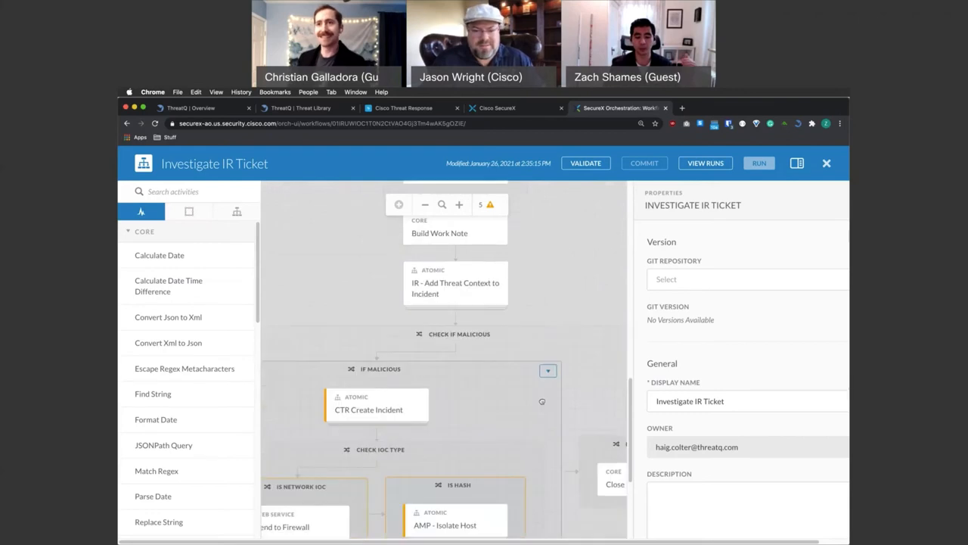
{"action": "scroll", "scroll_direction": "down", "scroll_amount": 3}
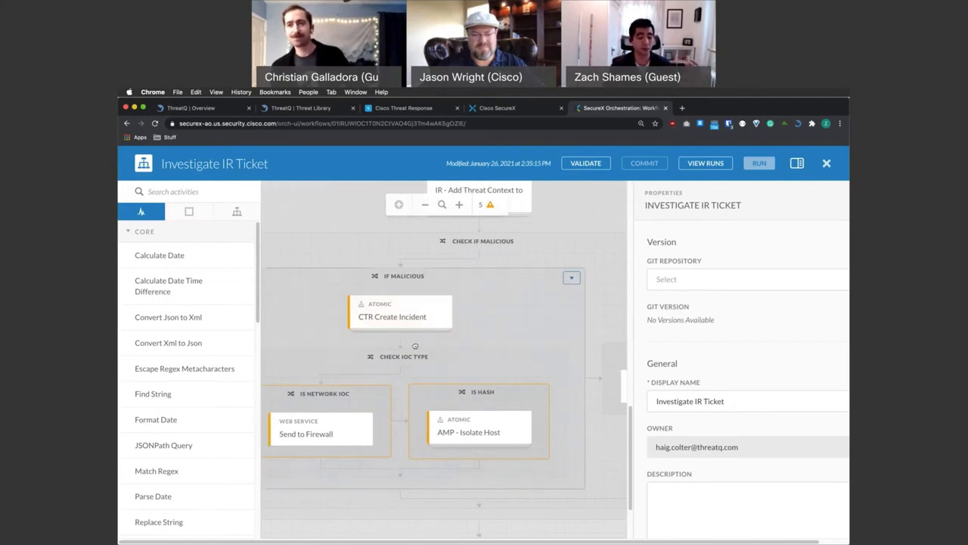
{"action": "left_click", "coordinate": [404, 357]}
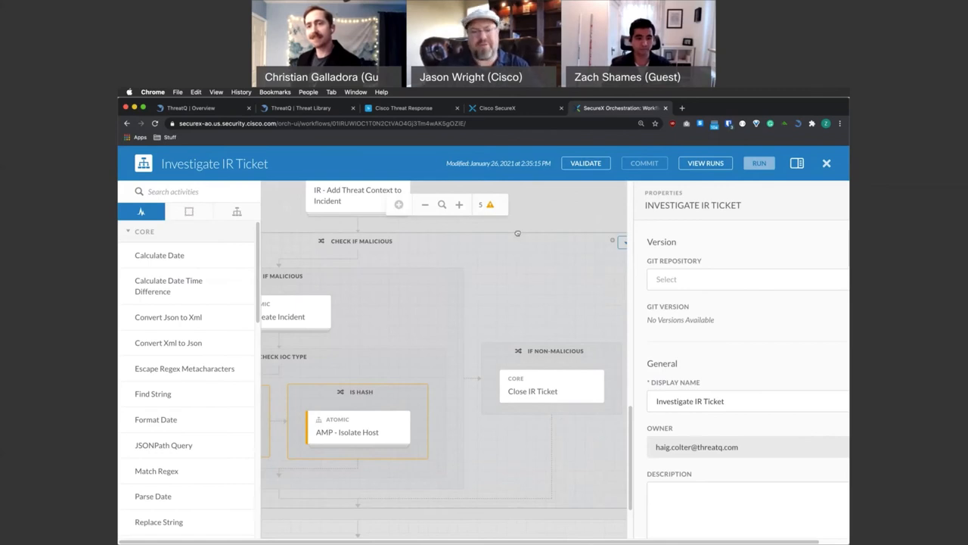
{"action": "mouse_move", "coordinate": [500, 324]}
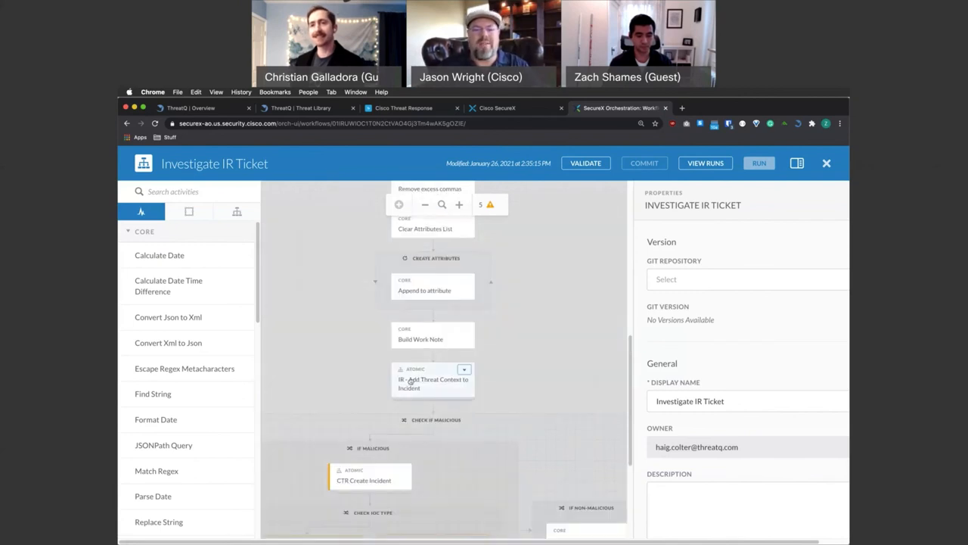
{"action": "left_click", "coordinate": [433, 384]}
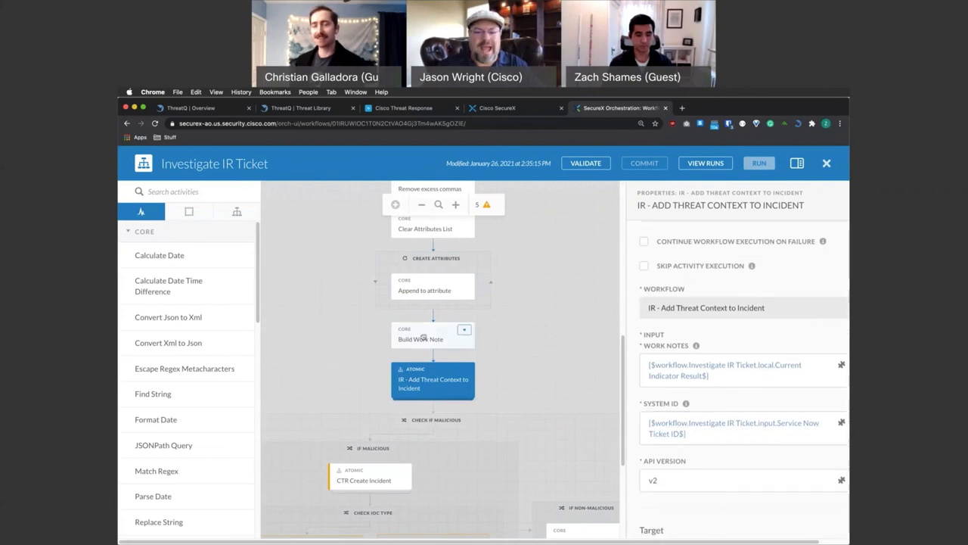
{"action": "left_click", "coordinate": [420, 336]}
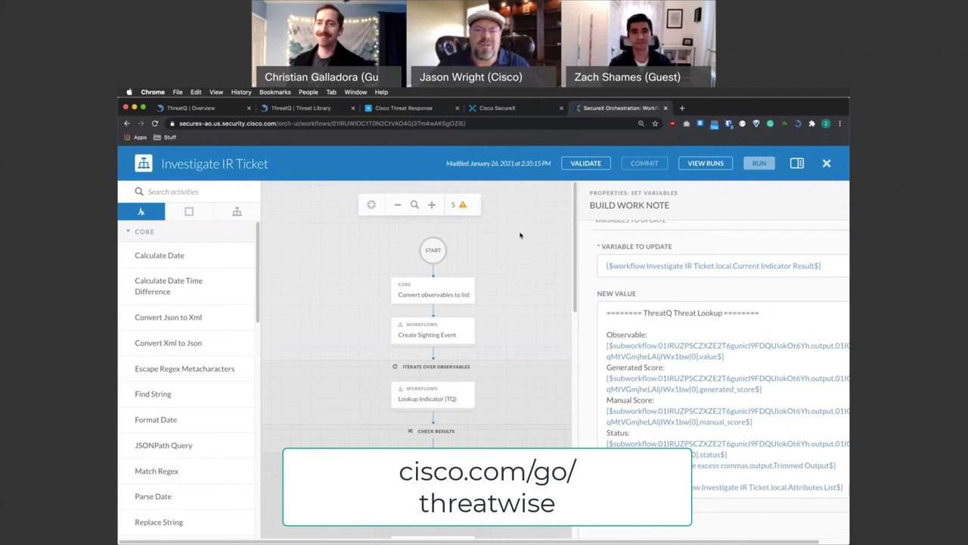
{"action": "mouse_move", "coordinate": [524, 233]}
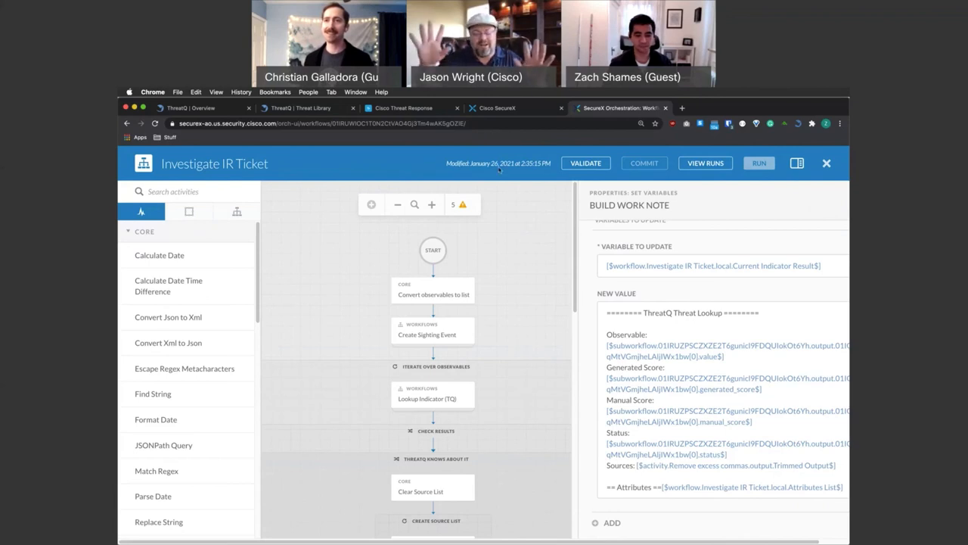
{"action": "mouse_move", "coordinate": [507, 219]}
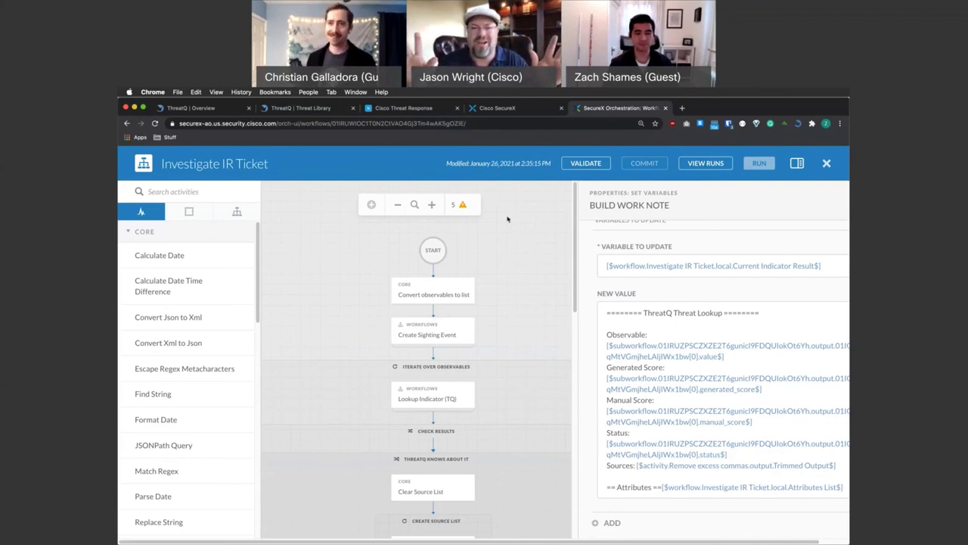